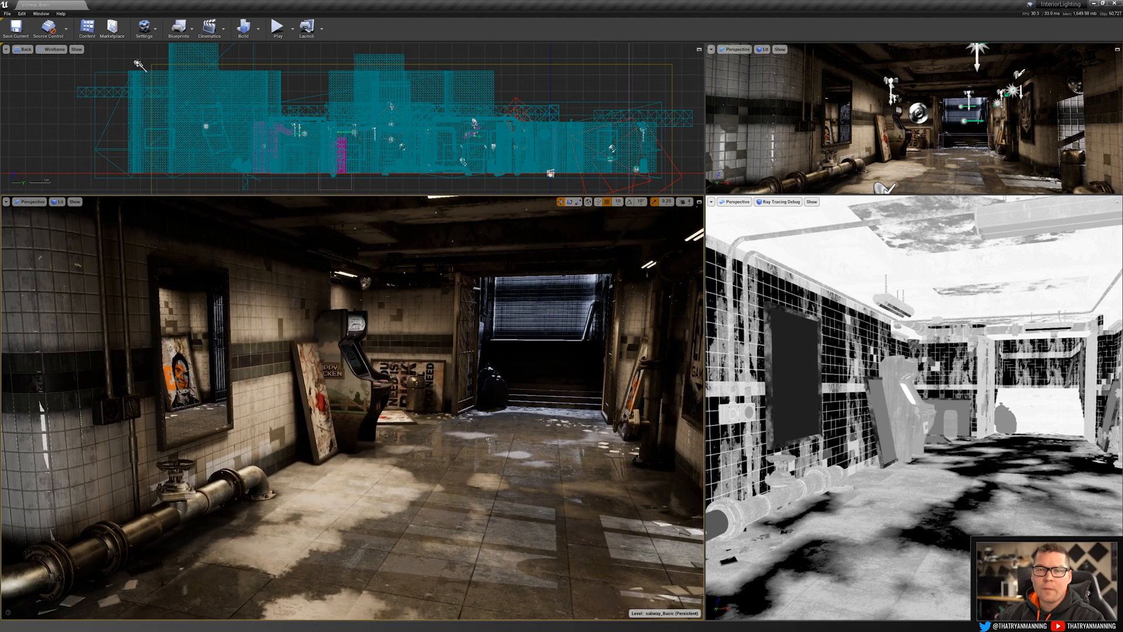
- Open Project Settings and tick Ray Tracing under Engine - Rendering
left_click(41, 13)
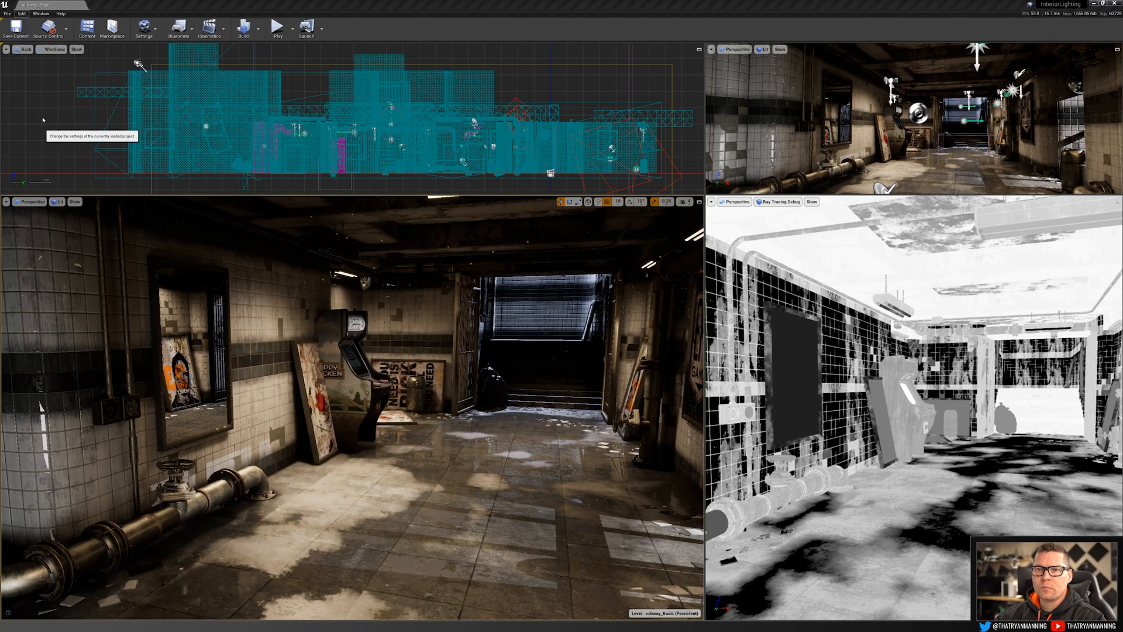
left_click(143, 26)
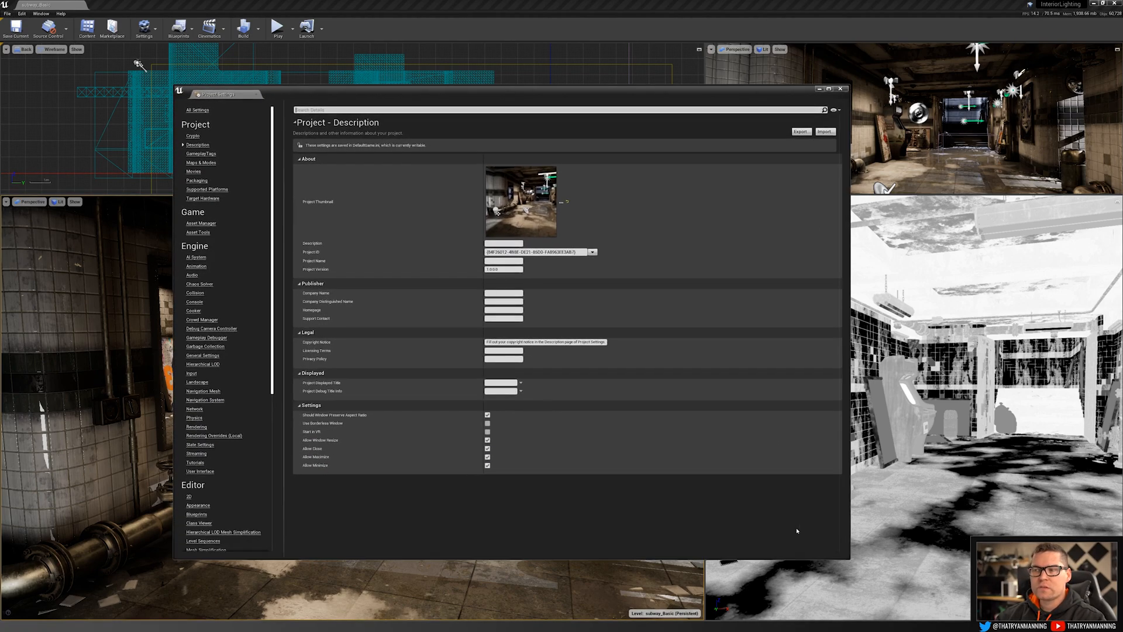
mouse_move(198, 110)
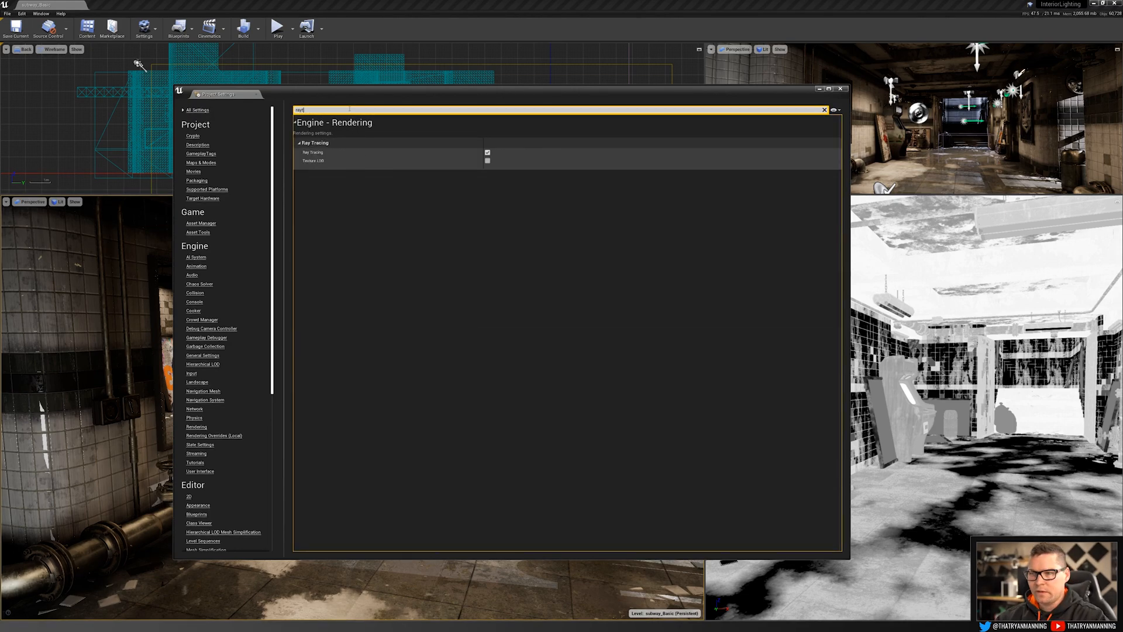
left_click(487, 152)
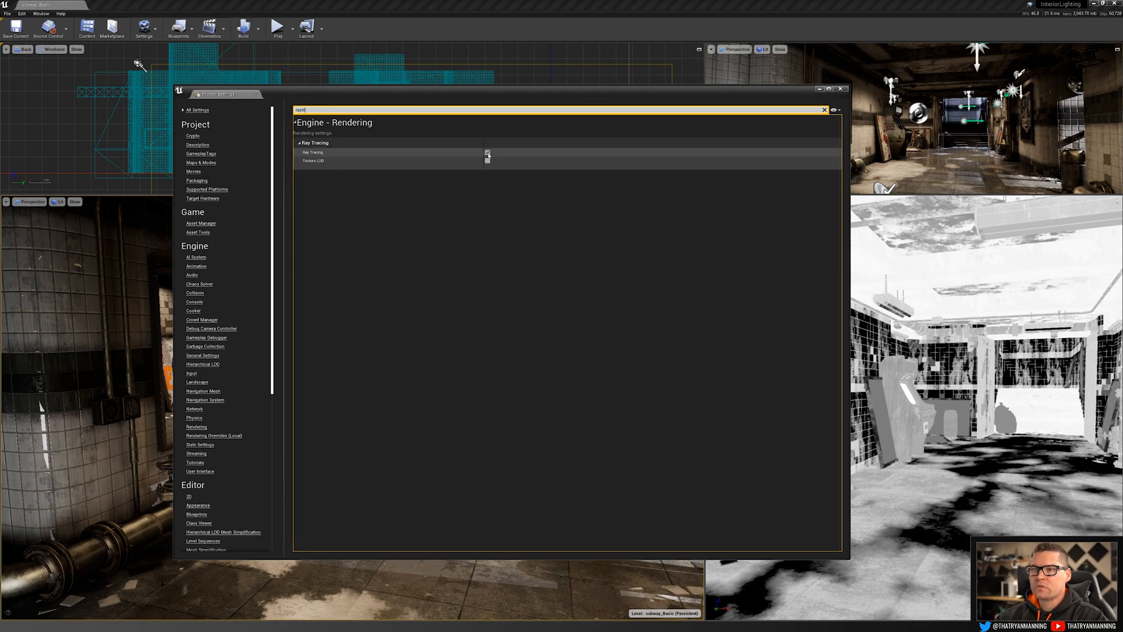
mouse_move(487, 153)
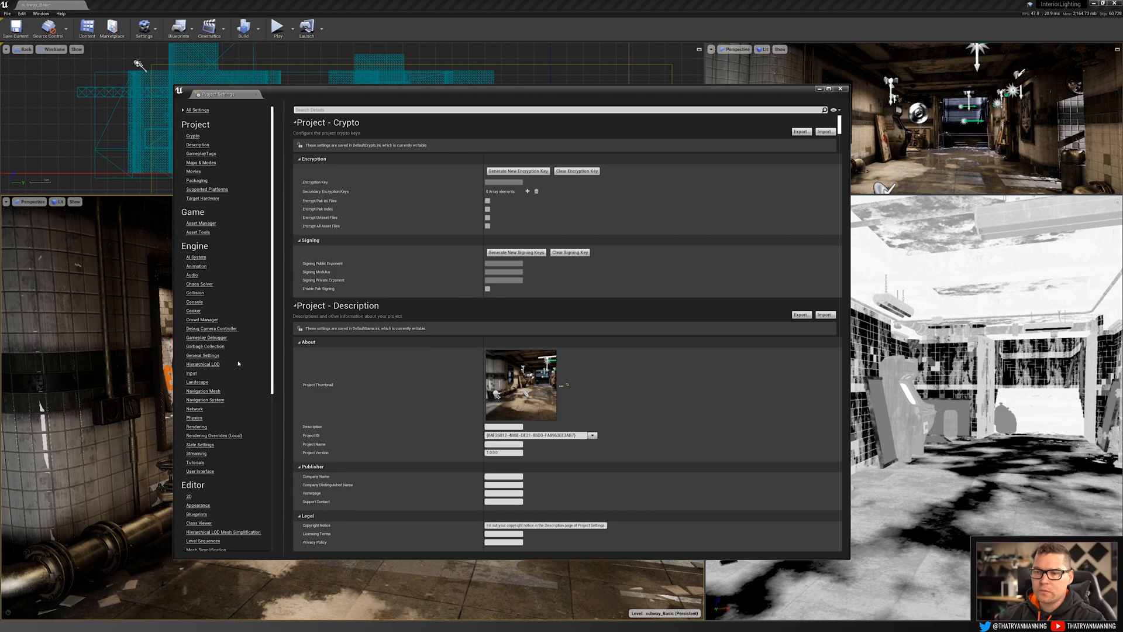
- For Windows, keep DirectX 11 & 12 (SM5) targeted, set Default RHI to DirectX 12, then close settings
scroll("down", 3)
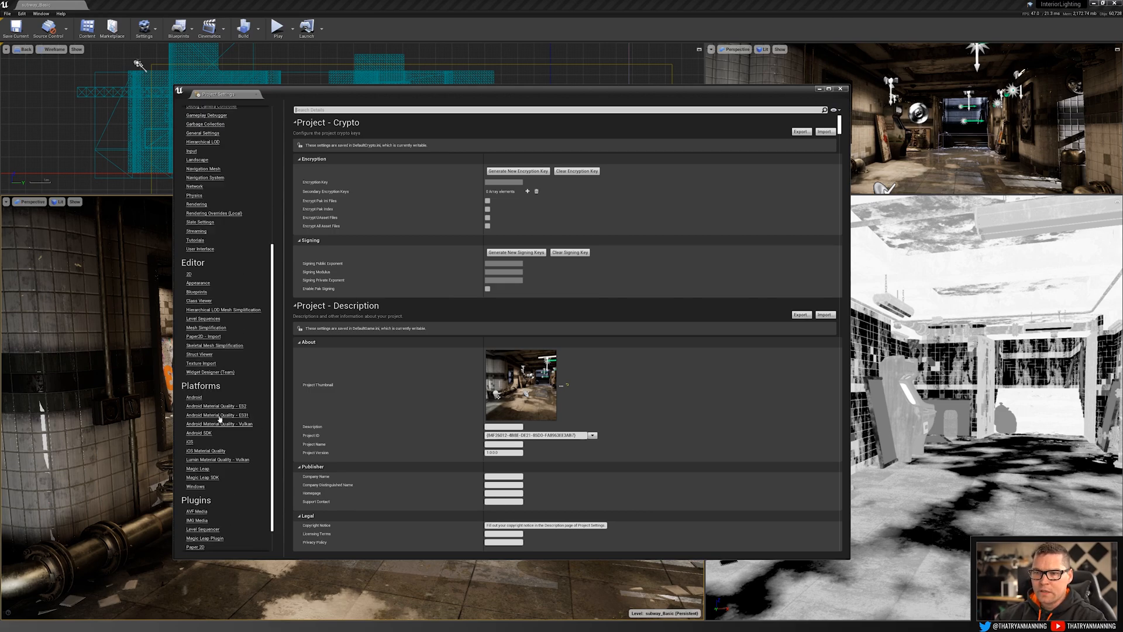
left_click(194, 455)
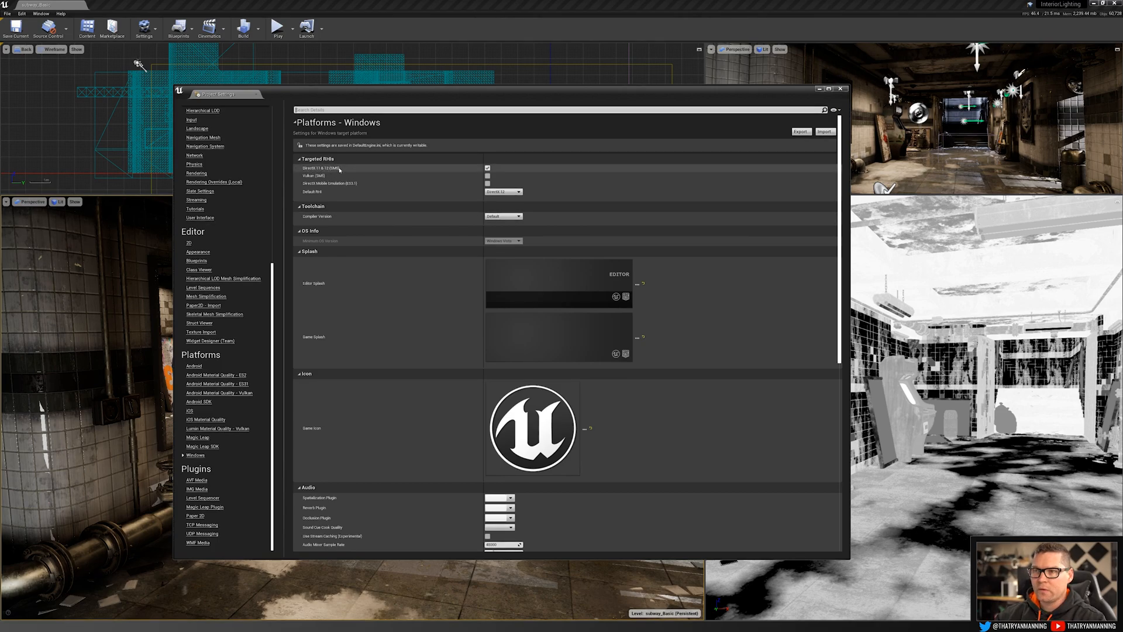
left_click(488, 168)
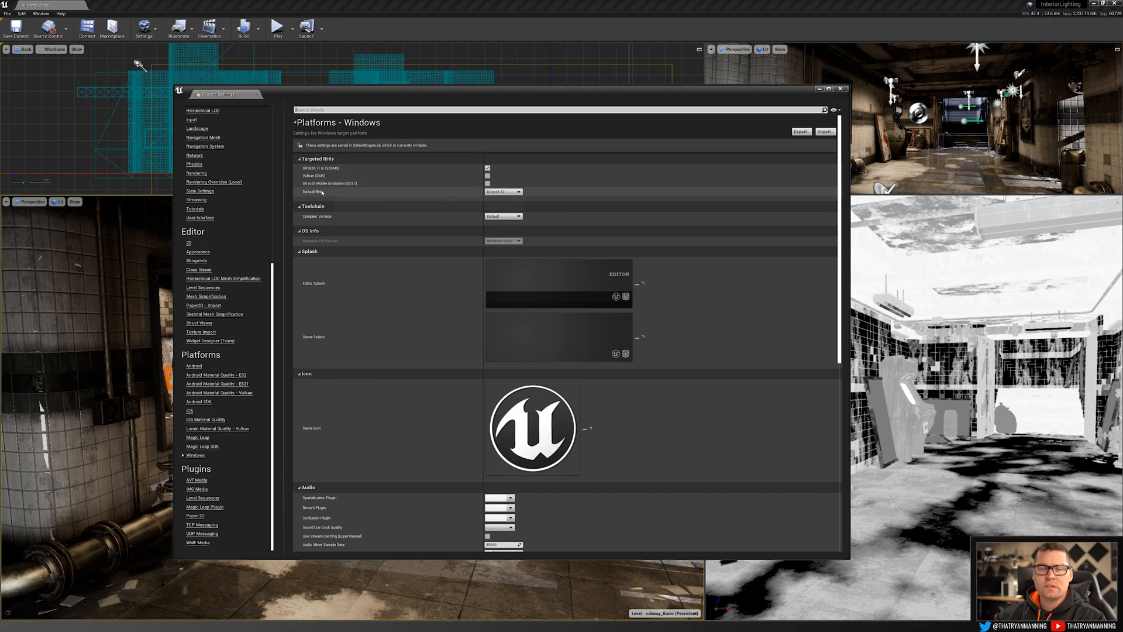
left_click(503, 192)
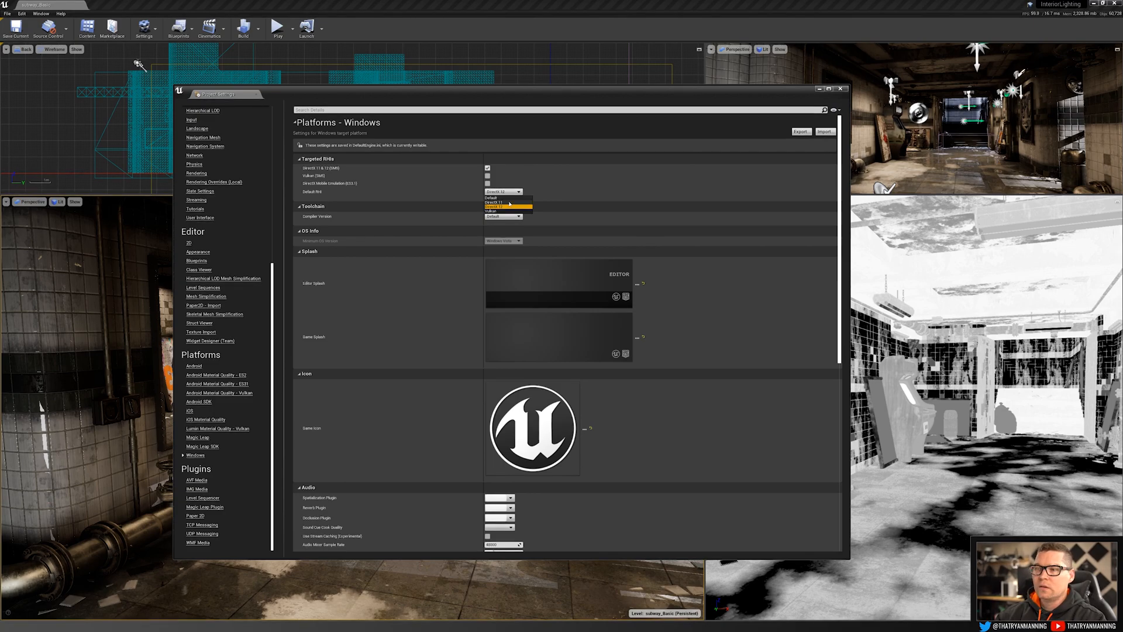
left_click(495, 201)
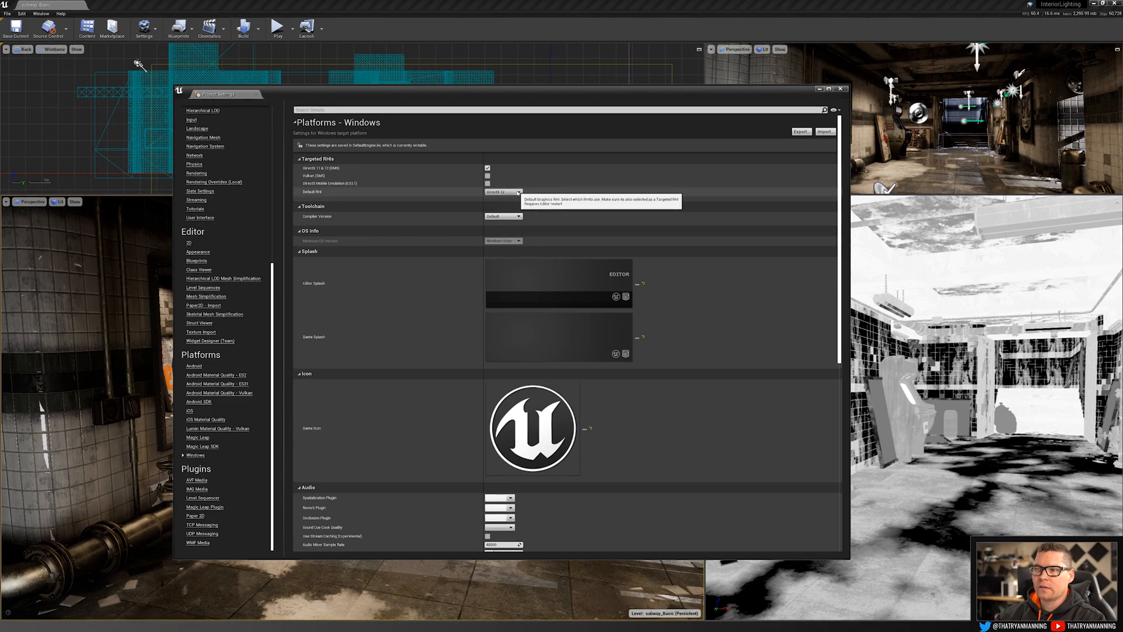
left_click(841, 89)
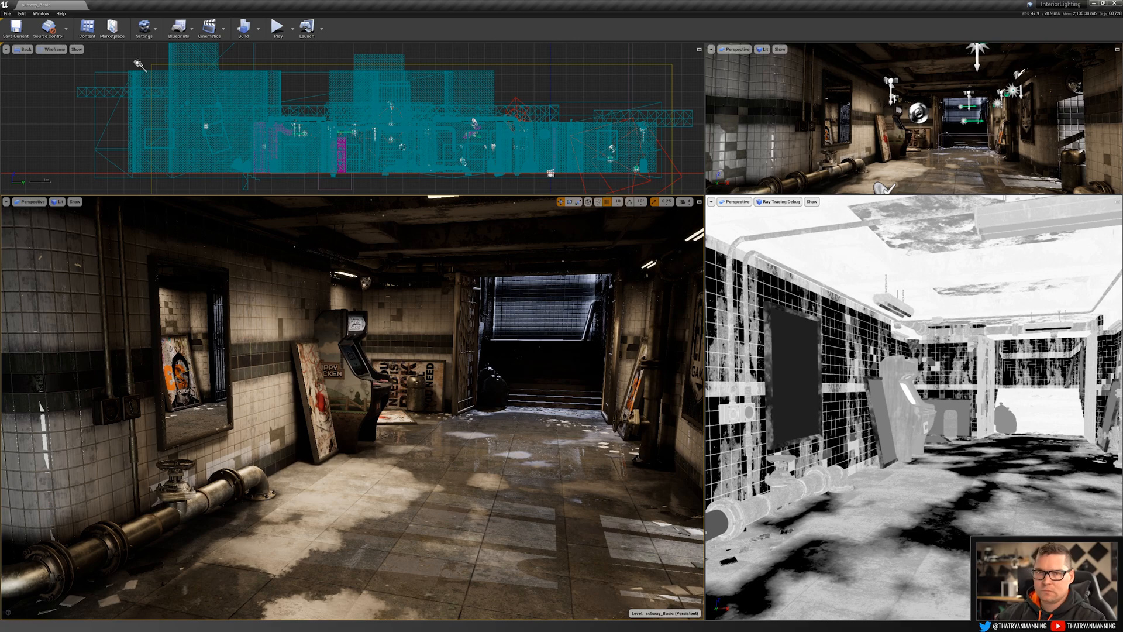
- Switch the right perspective viewport through two Ray Tracing Debug modes, ending fully shaded
left_click(763, 201)
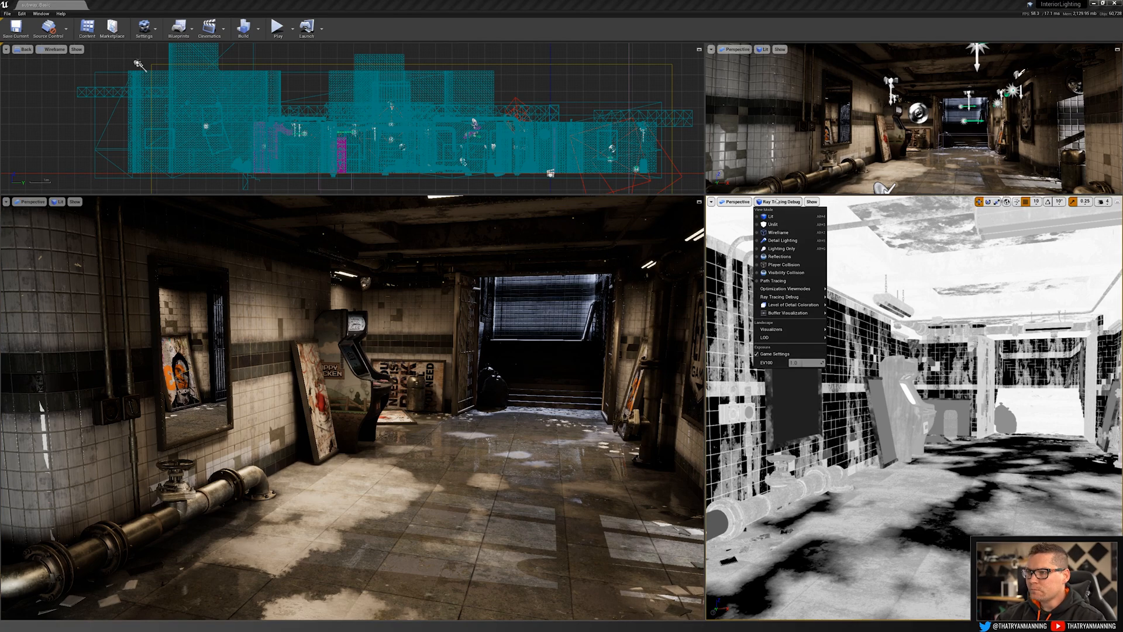
mouse_move(778, 296)
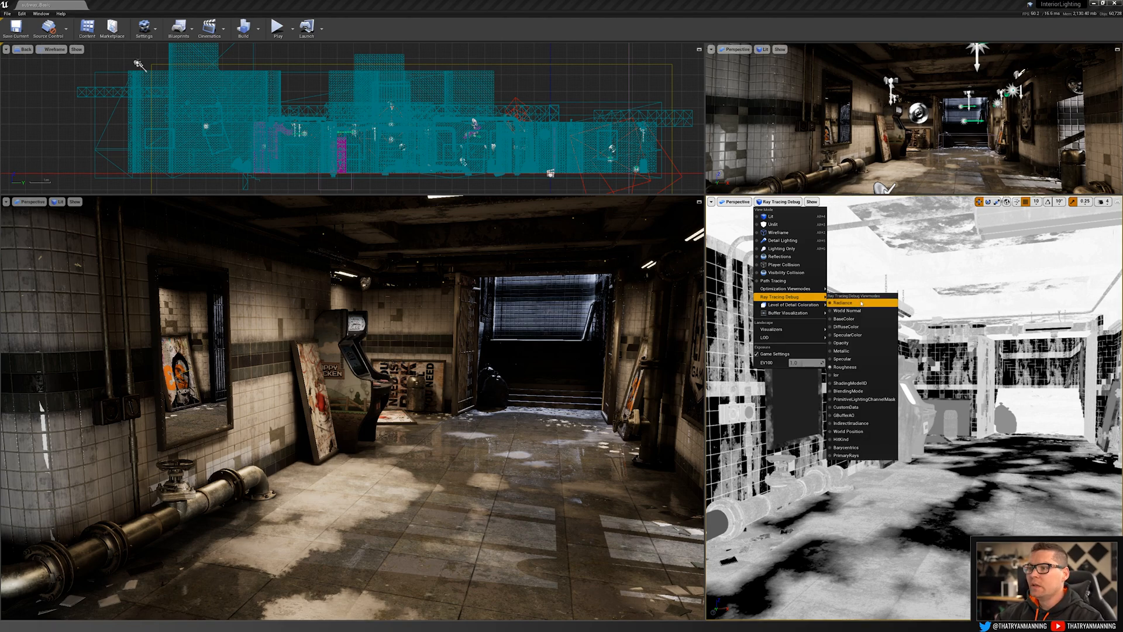
left_click(845, 302)
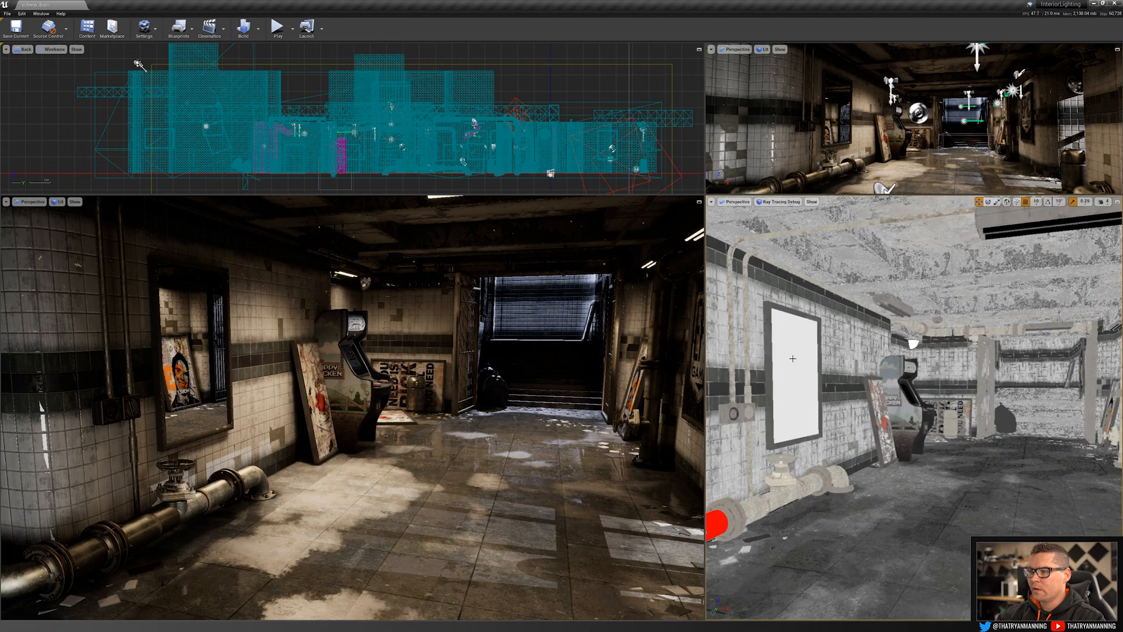
left_click(780, 201)
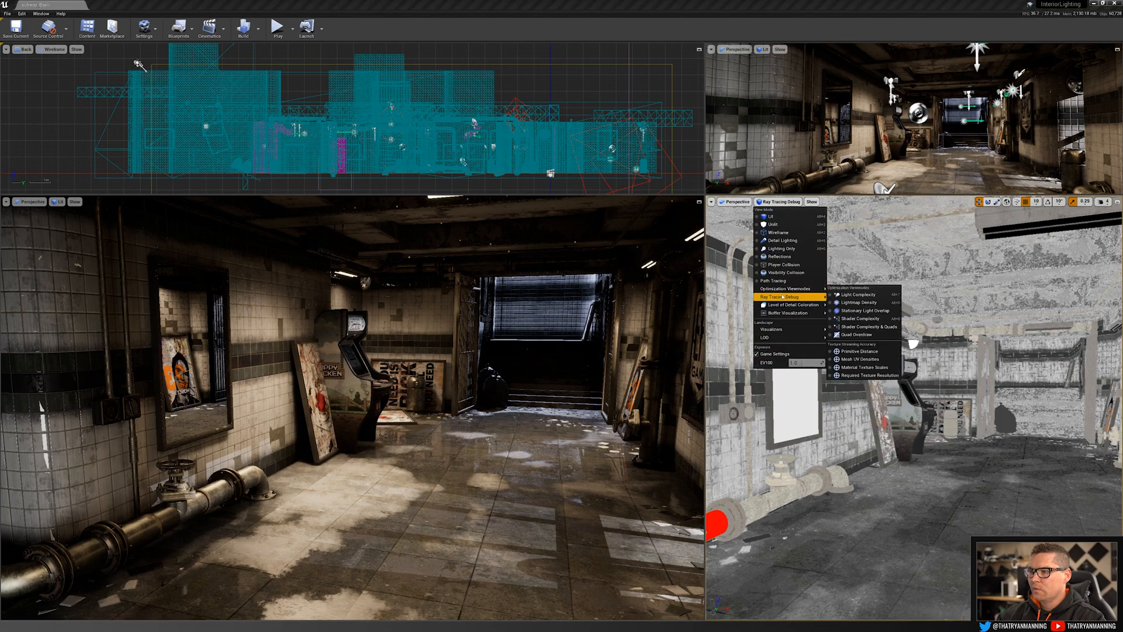
left_click(773, 215)
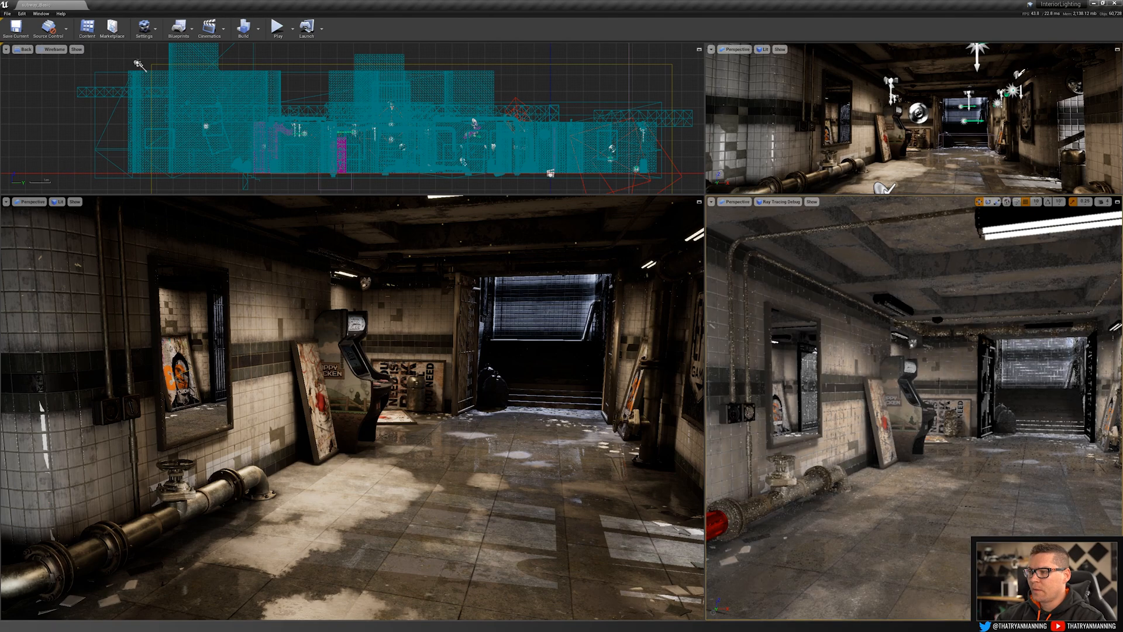